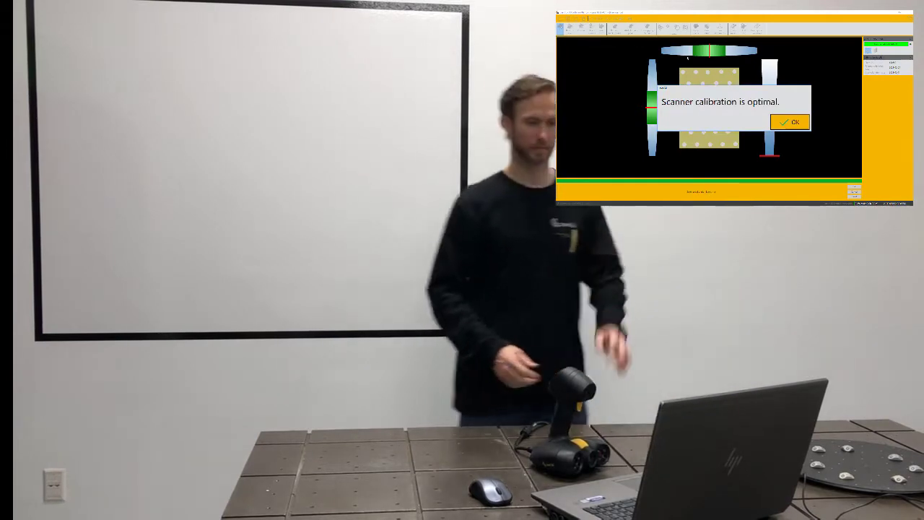
# Step: Dismiss the 'Scanner calibration is optimal' message with OK
pyautogui.click(789, 121)
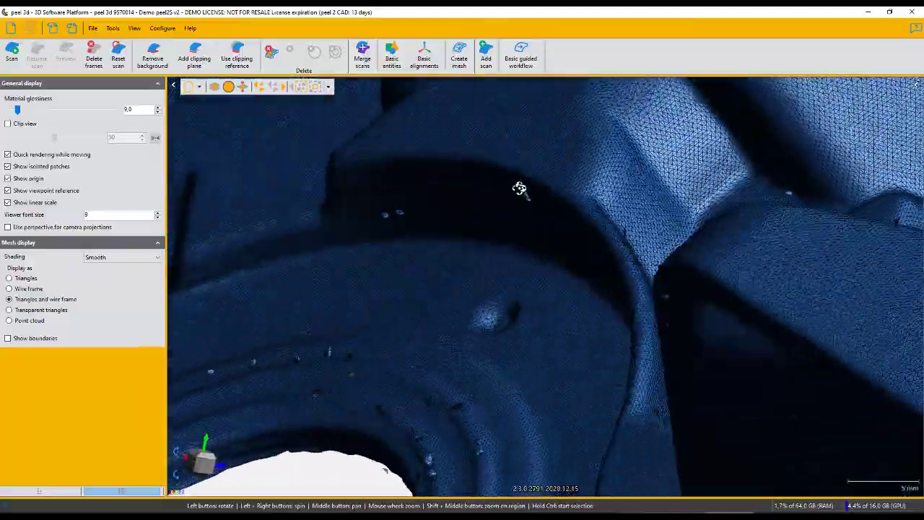
# Step: Zoom out to the whole cover plate and select Scan 1 to show its parameters
pyautogui.moveTo(520, 190); pyautogui.dragTo(534, 179)
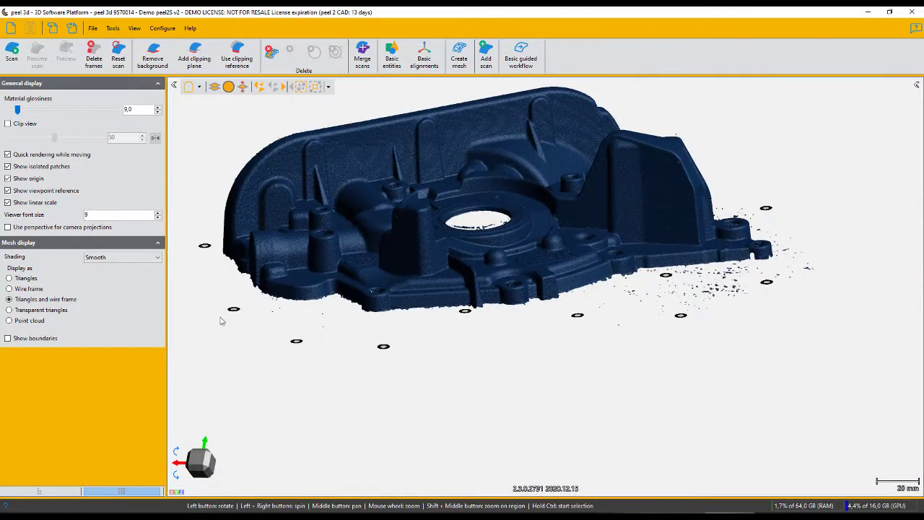
pyautogui.click(8, 279)
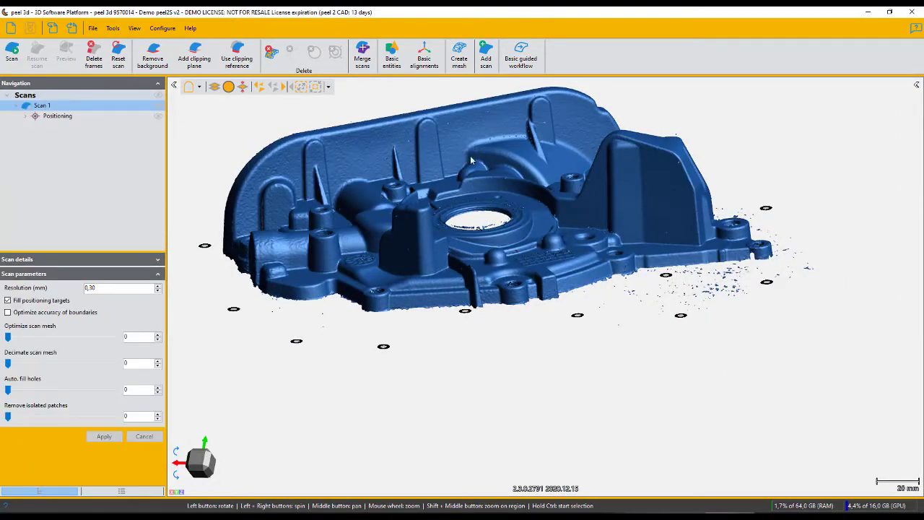
pyautogui.moveTo(459, 54)
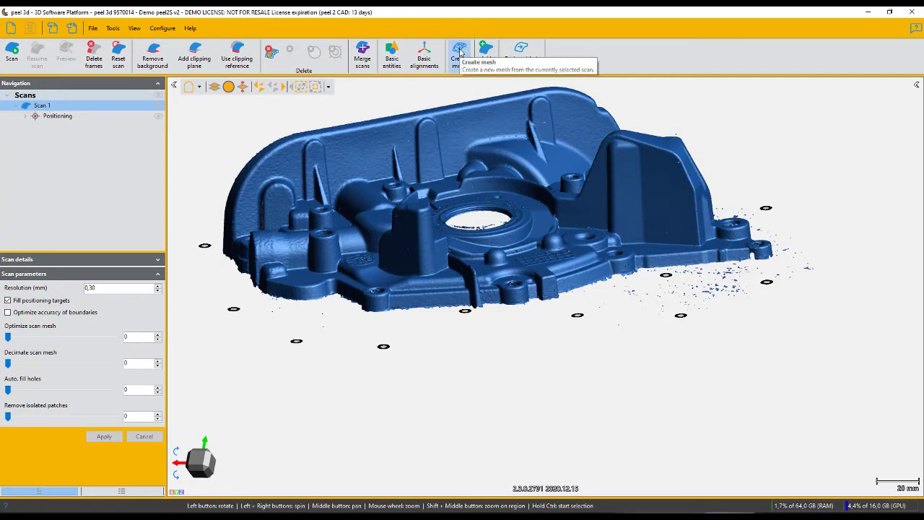
# Step: Create a mesh from Scan 1 and select the new mesh under Meshes
pyautogui.click(460, 52)
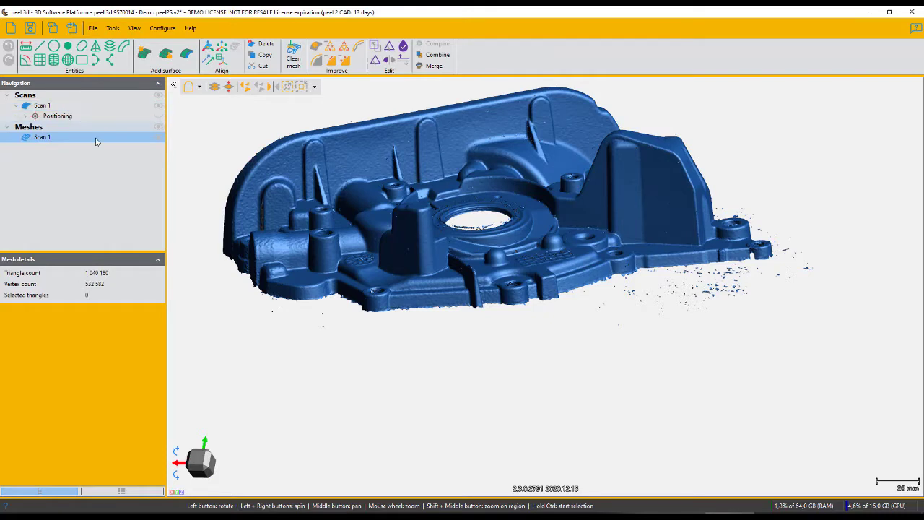
pyautogui.click(200, 86)
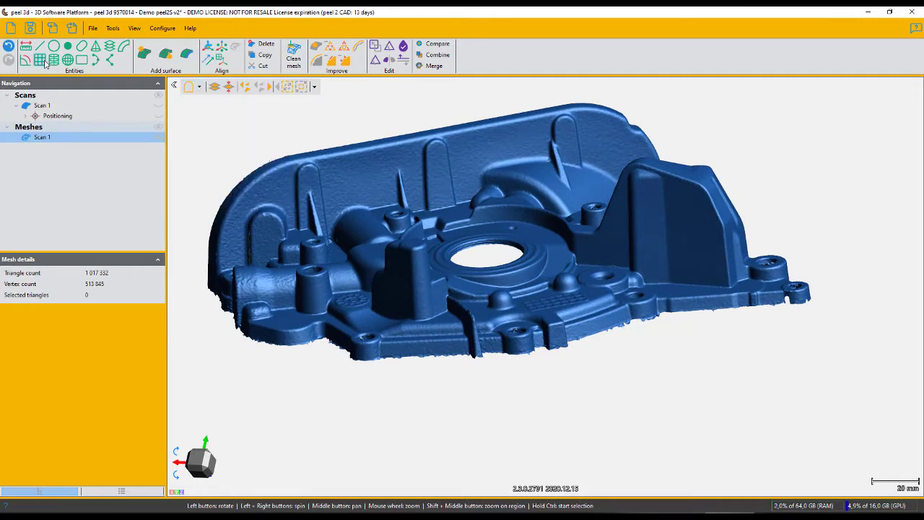
# Step: Fit a plane to the tall boss's steep wall using similar-normal selection at tolerance 31
pyautogui.click(39, 60)
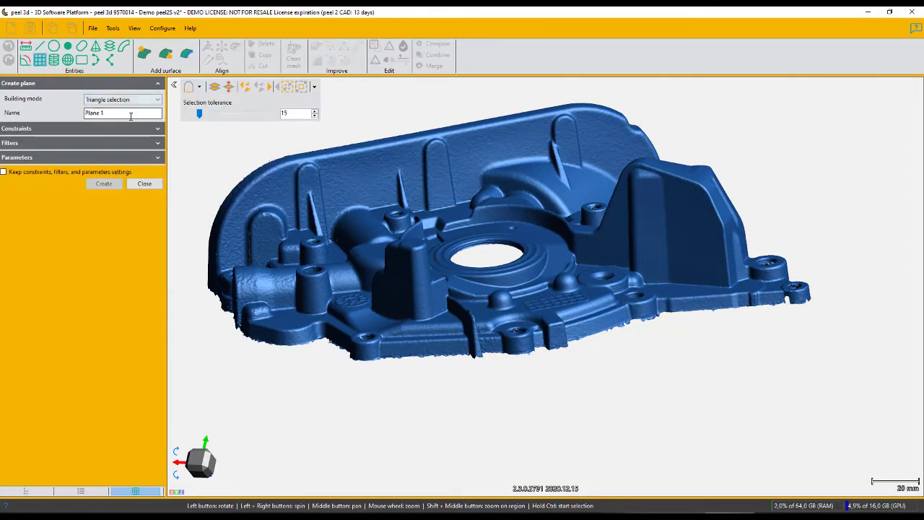
pyautogui.click(197, 87)
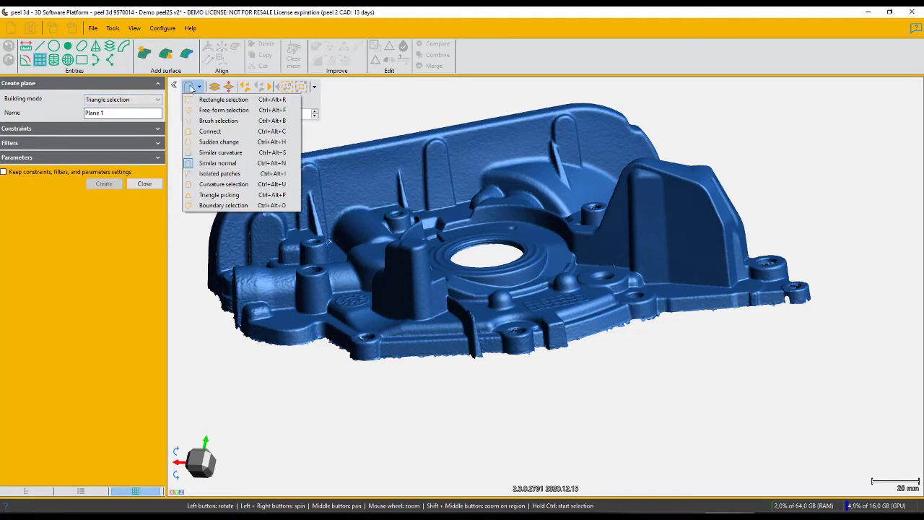
pyautogui.click(218, 121)
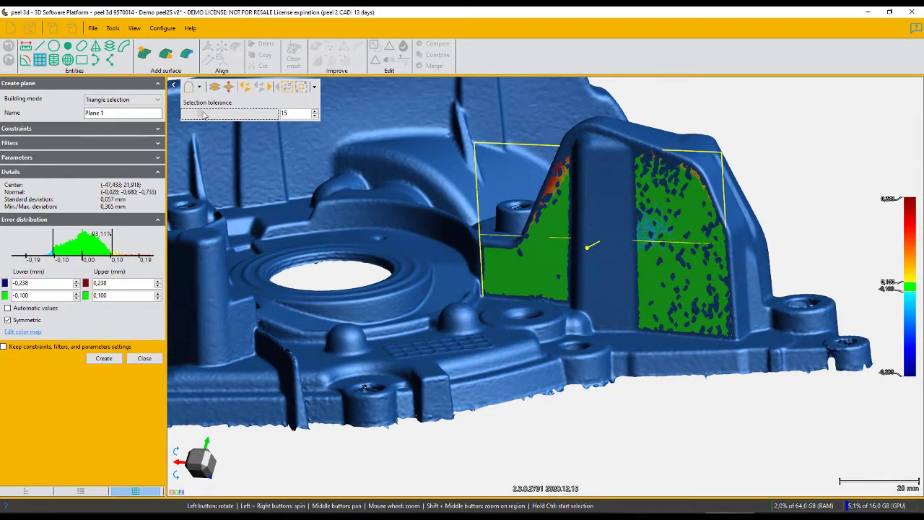
pyautogui.moveTo(182, 113); pyautogui.dragTo(215, 113)
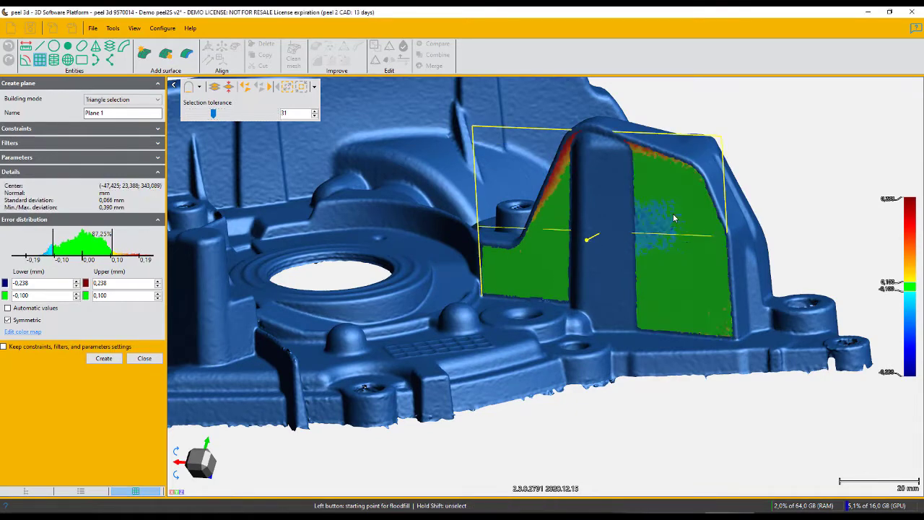
pyautogui.moveTo(671, 220); pyautogui.dragTo(675, 220)
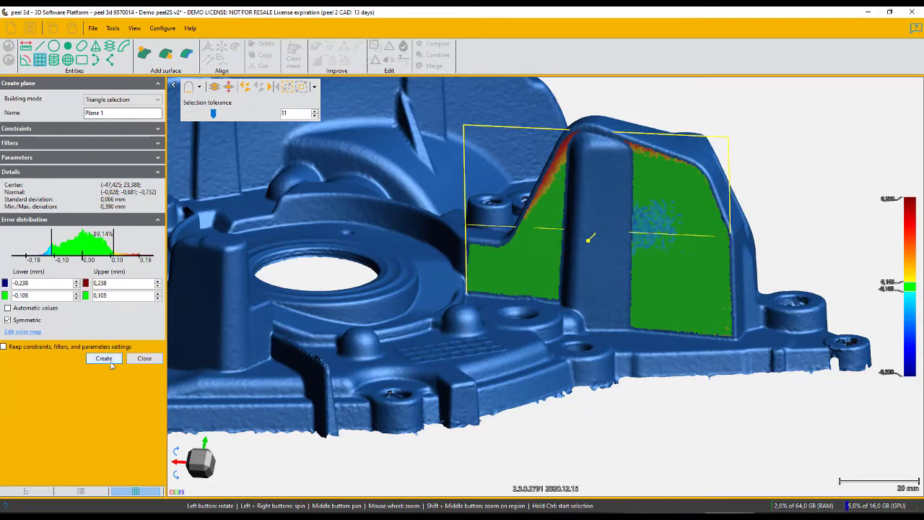
pyautogui.click(104, 357)
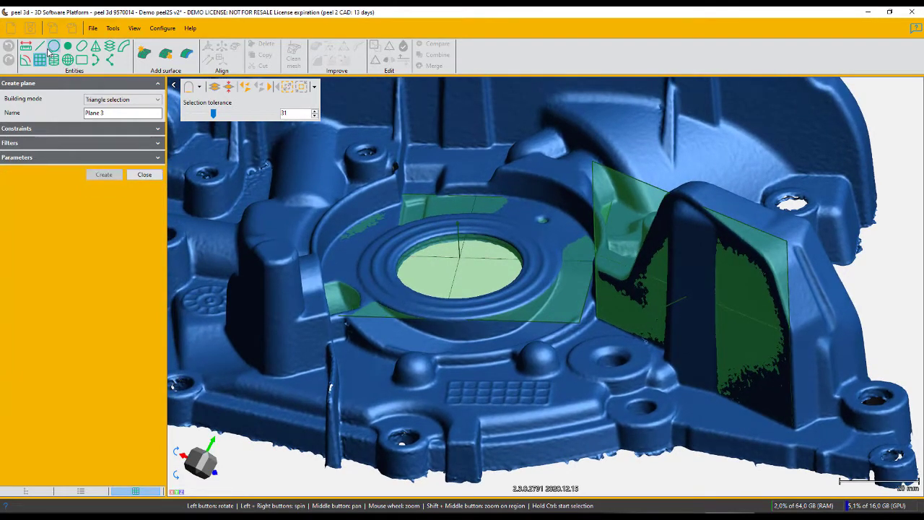
# Step: Fit a roughly 33.4 mm circle to the central hole's edge, constrained to Plane 2
pyautogui.click(54, 59)
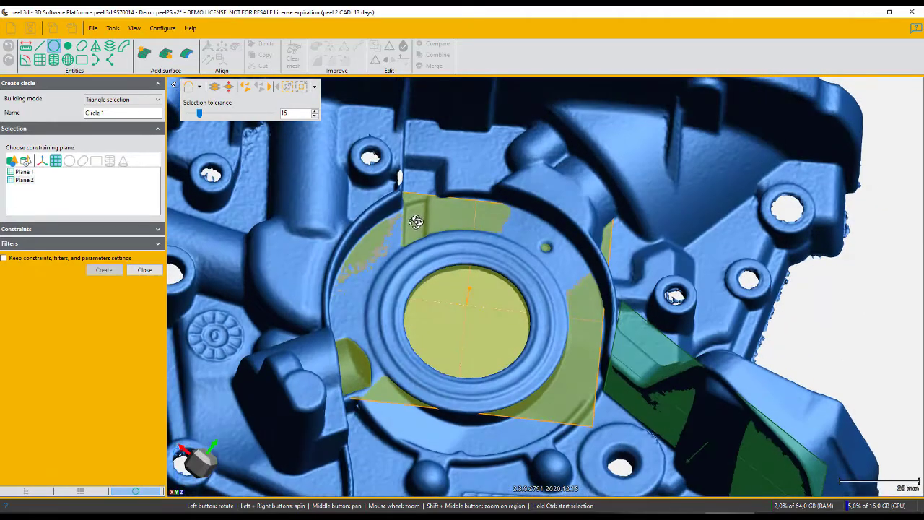
pyautogui.click(199, 87)
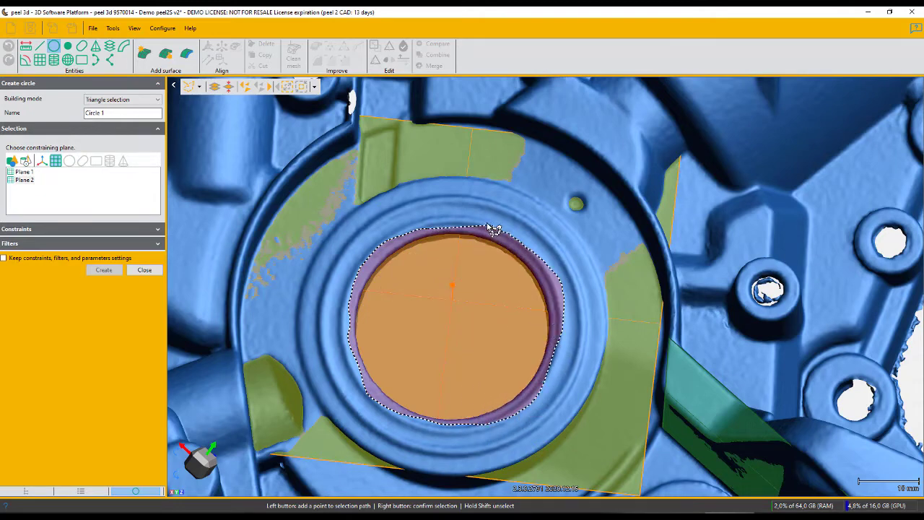
pyautogui.click(103, 269)
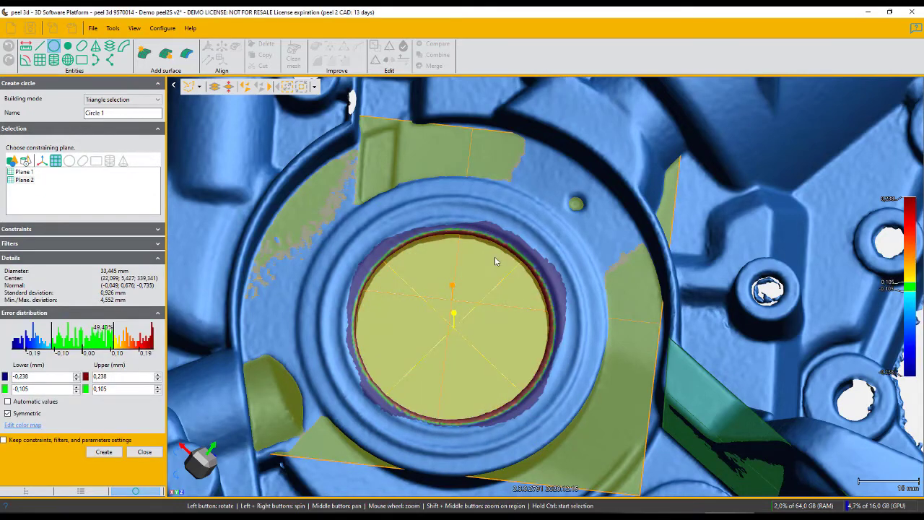
pyautogui.moveTo(496, 261); pyautogui.dragTo(514, 227)
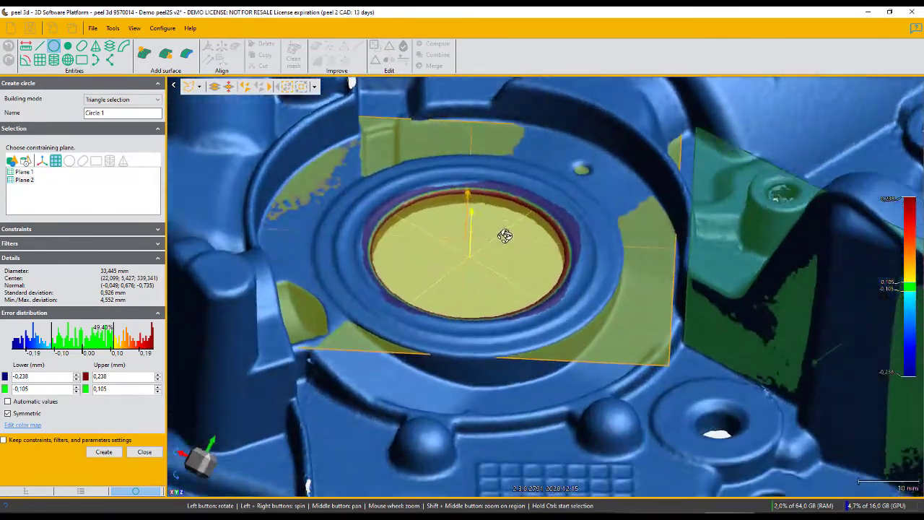
# Step: Create Circle 1 and begin Align to origin with Plane 1 as XY Plane
pyautogui.click(103, 451)
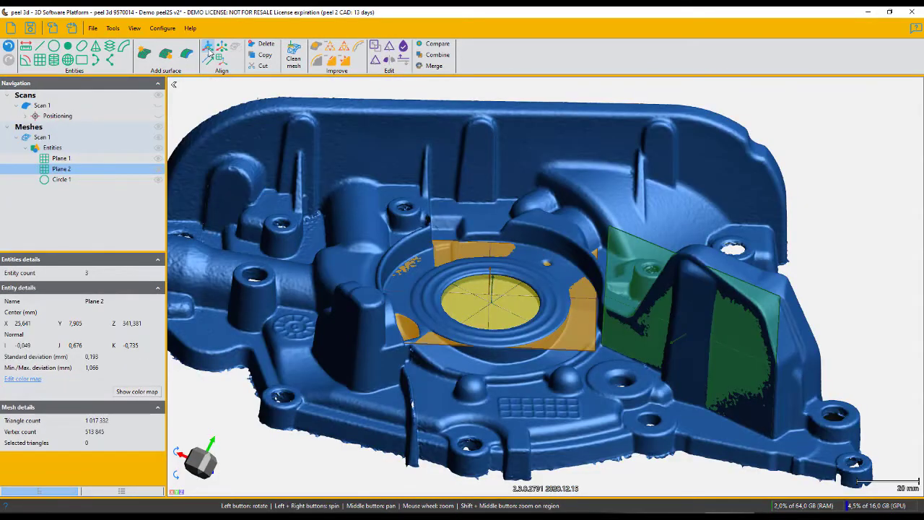
pyautogui.click(207, 47)
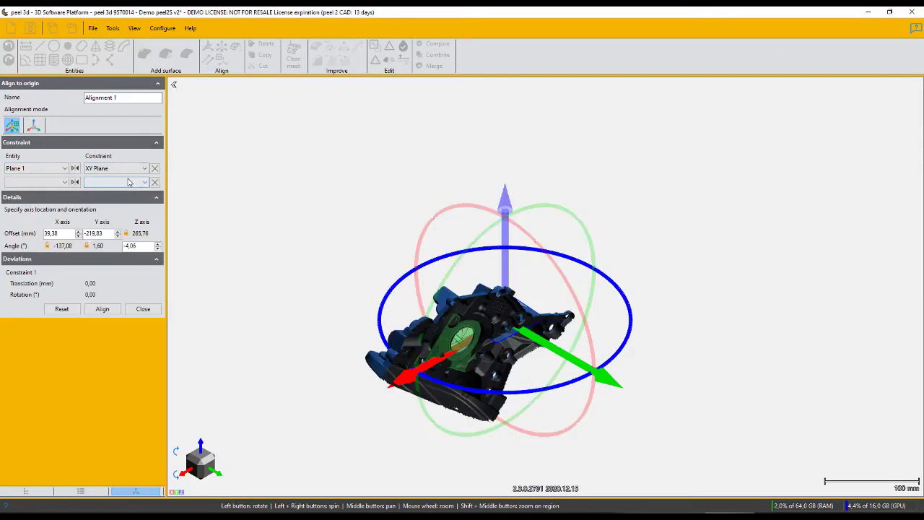
# Step: Constrain Plane 2 to the YZ plane and orbit the part to check alignment
pyautogui.click(36, 182)
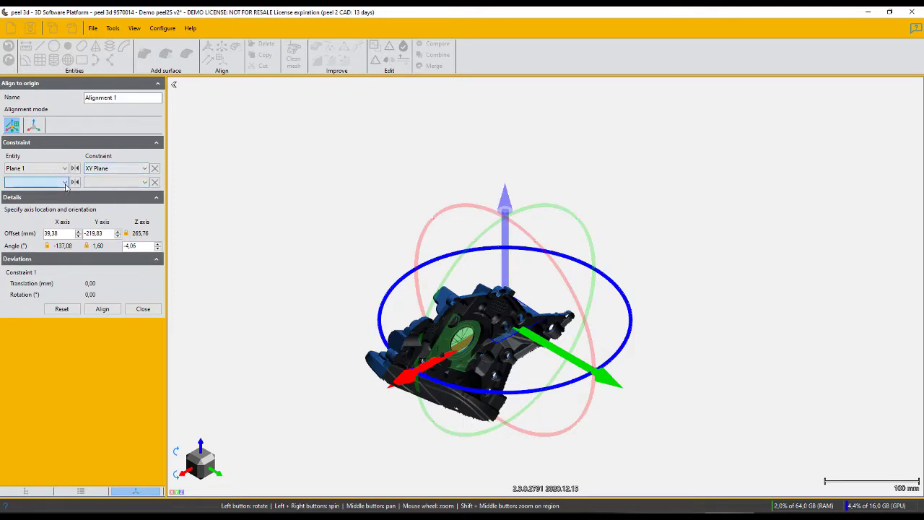
pyautogui.click(36, 181)
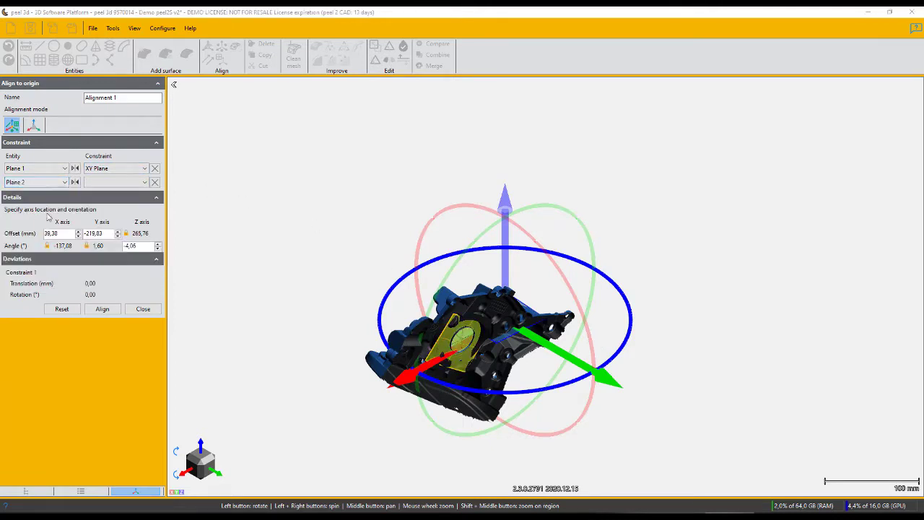
pyautogui.click(115, 182)
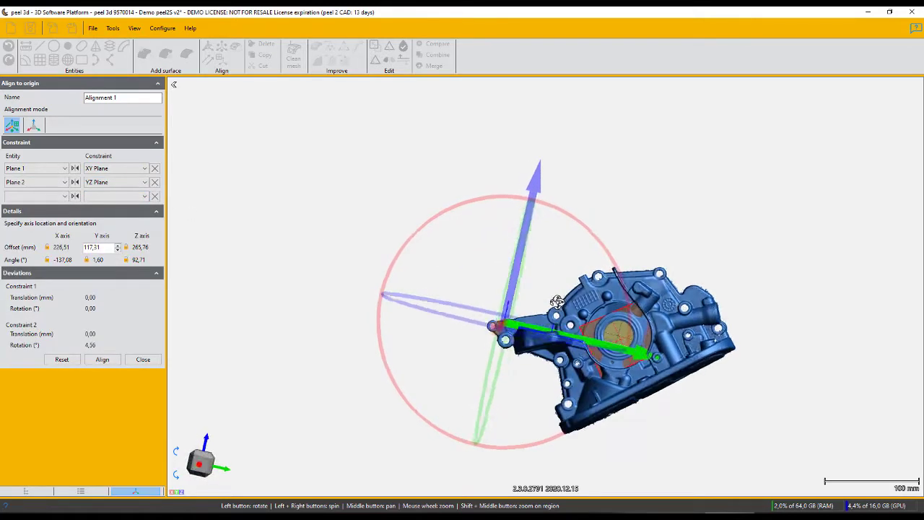
pyautogui.moveTo(556, 301); pyautogui.dragTo(618, 376)
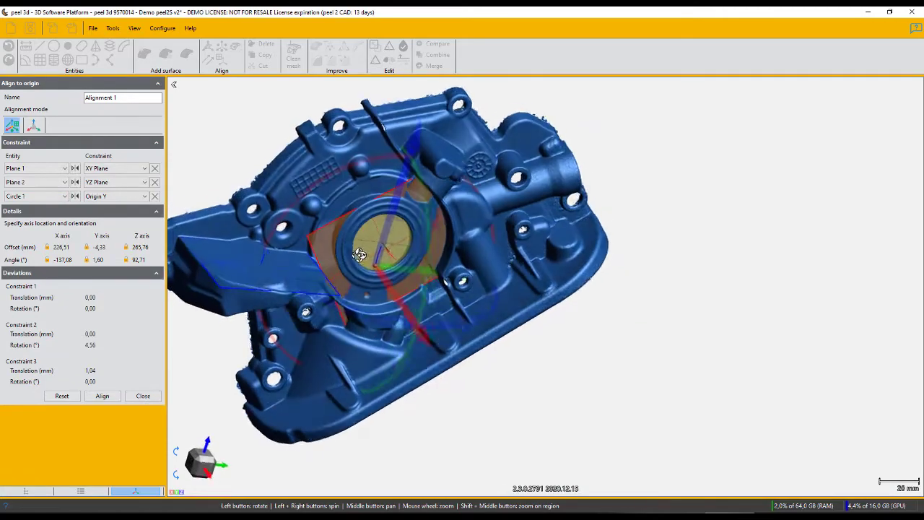
pyautogui.moveTo(361, 252); pyautogui.dragTo(411, 213)
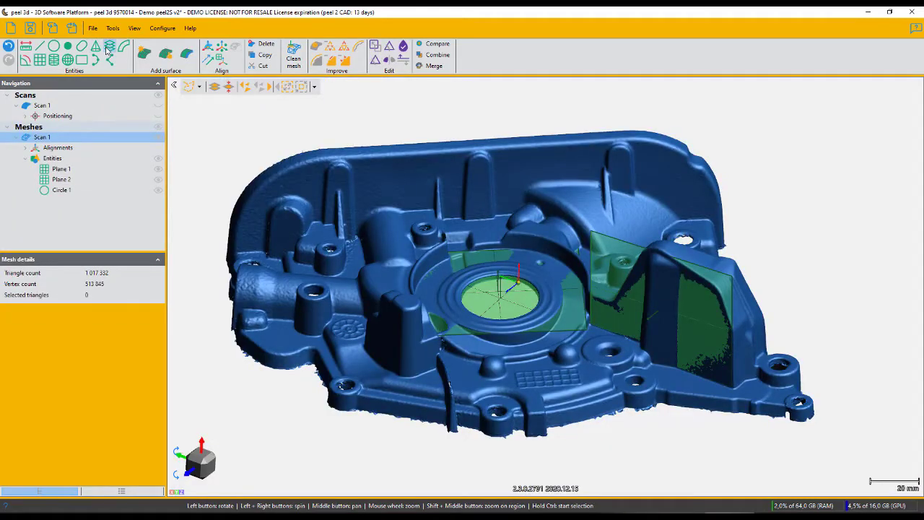
# Step: Create Cross-section 1 along Plane 1 at -3.084 mm offset and inspect the curve
pyautogui.click(110, 45)
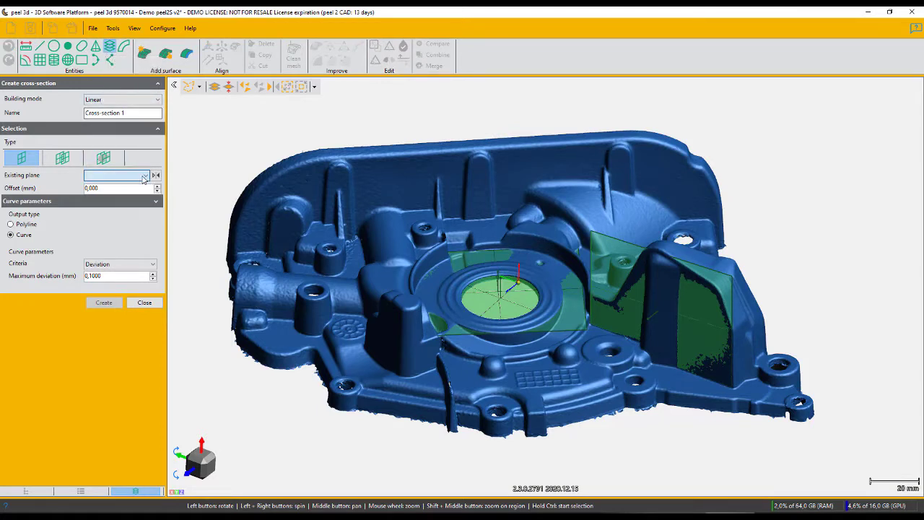
pyautogui.click(115, 174)
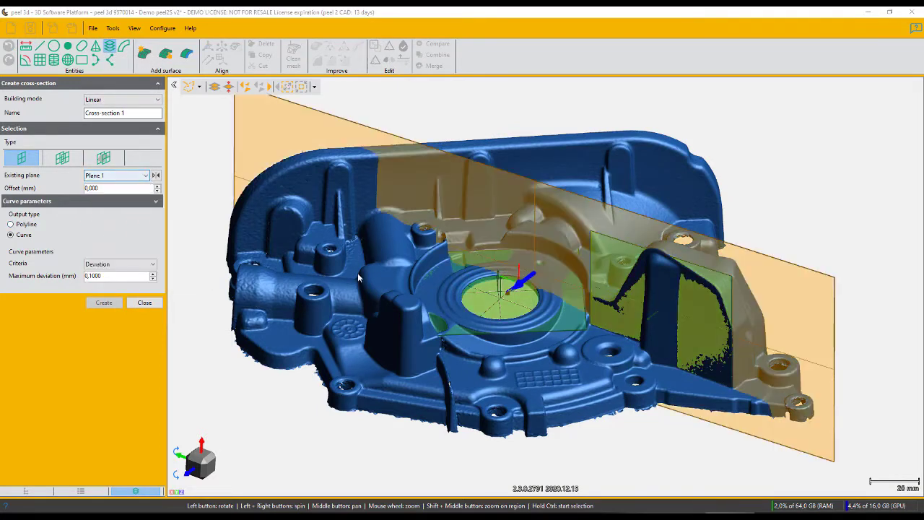
pyautogui.click(103, 302)
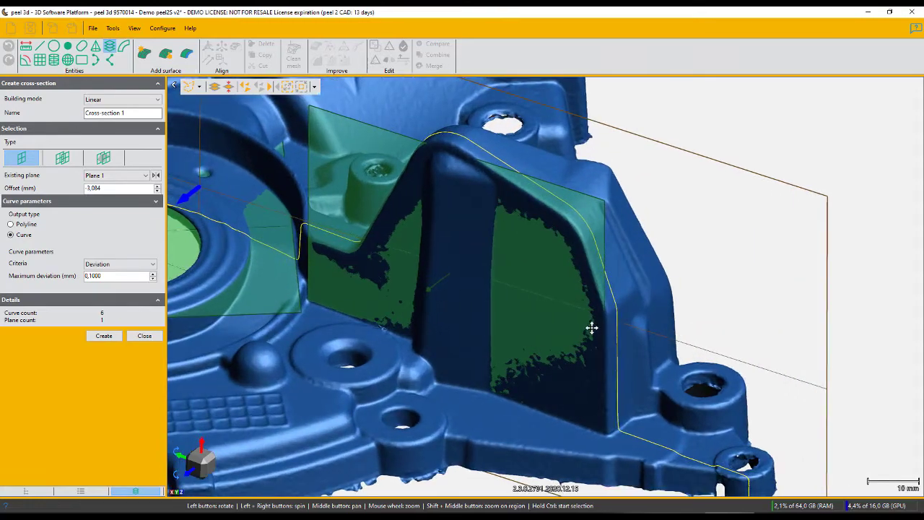
pyautogui.moveTo(591, 327); pyautogui.dragTo(545, 324)
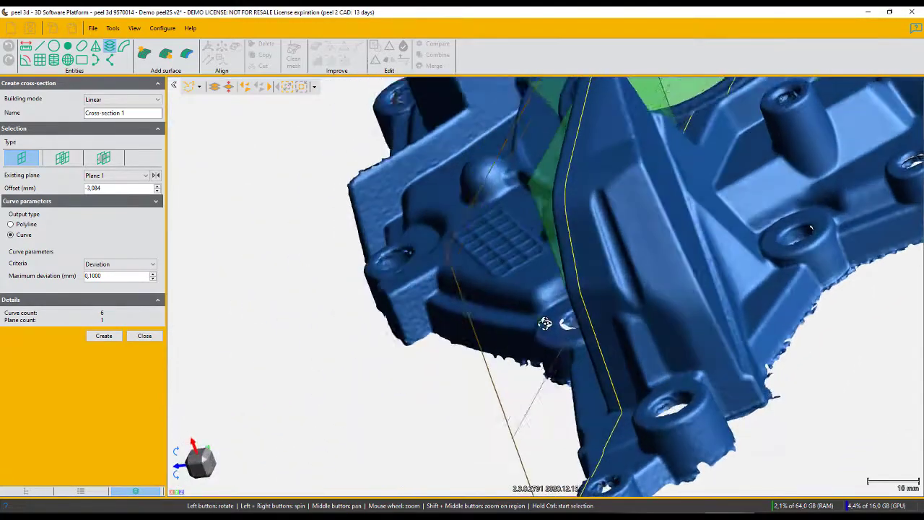
pyautogui.moveTo(546, 323); pyautogui.dragTo(572, 303)
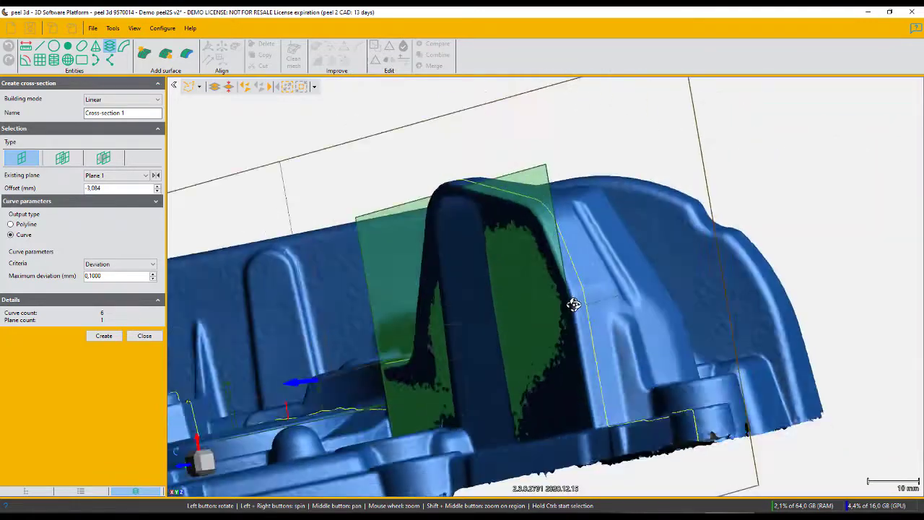
pyautogui.moveTo(574, 303); pyautogui.dragTo(494, 336)
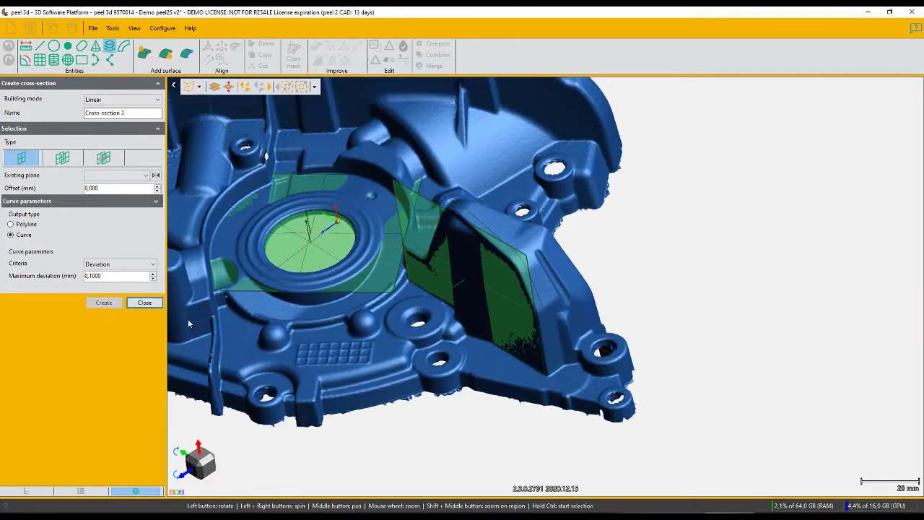
# Step: Close the cross-section tool and fit a cylinder to a small bolt hole at tolerance 60
pyautogui.click(145, 302)
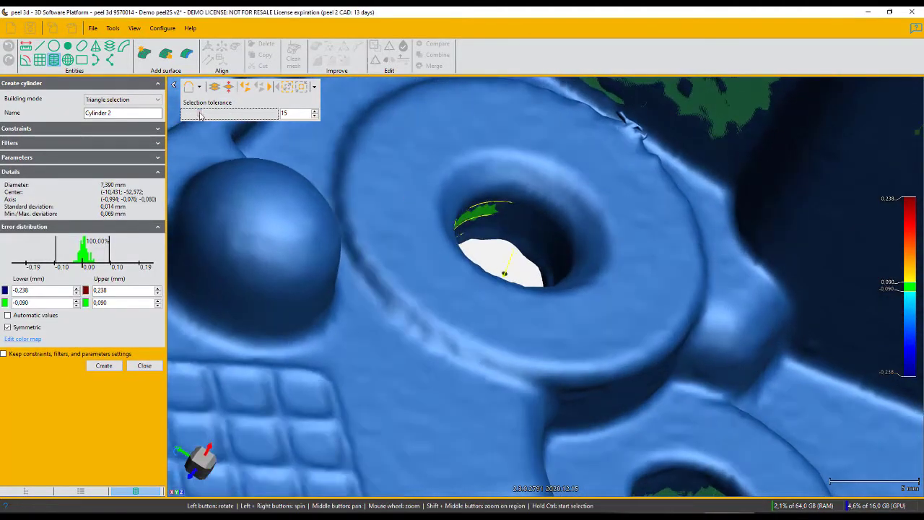
pyautogui.moveTo(201, 114); pyautogui.dragTo(237, 114)
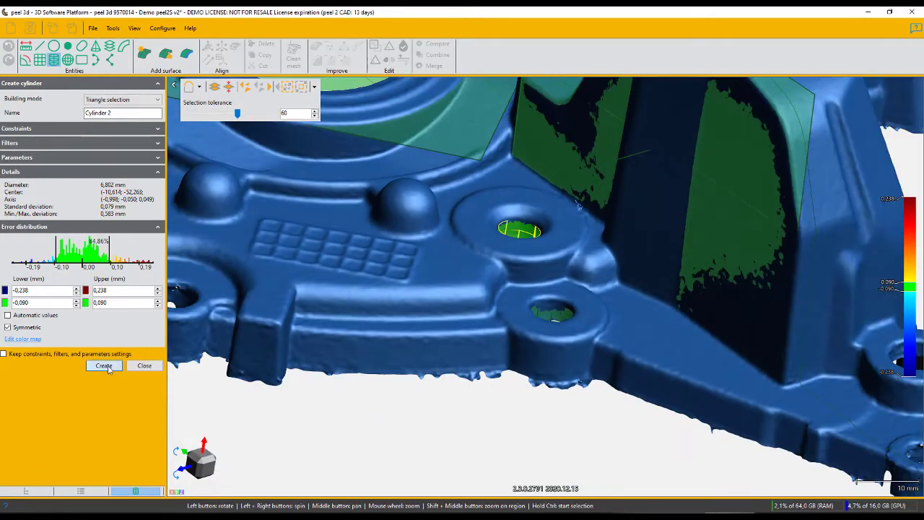
pyautogui.click(103, 365)
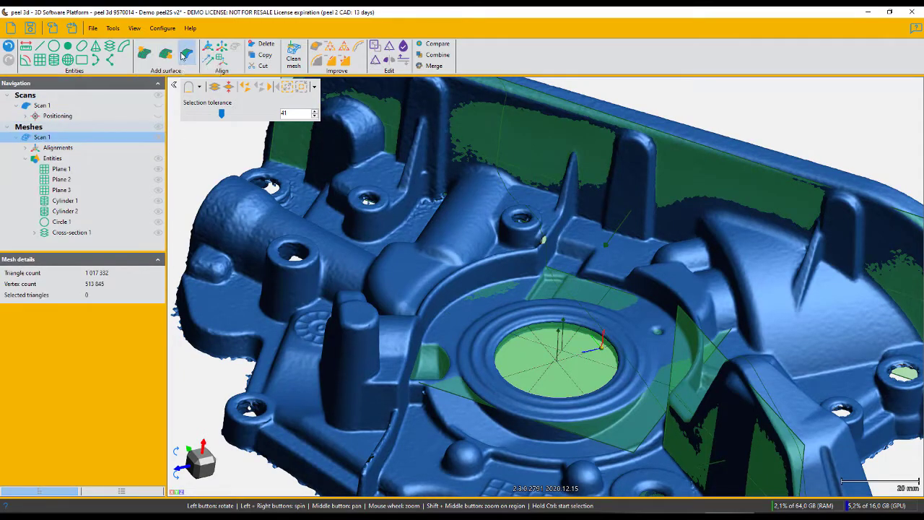
# Step: Preview and create freeform Surface 1 on the selected flange wall, then close
pyautogui.click(187, 54)
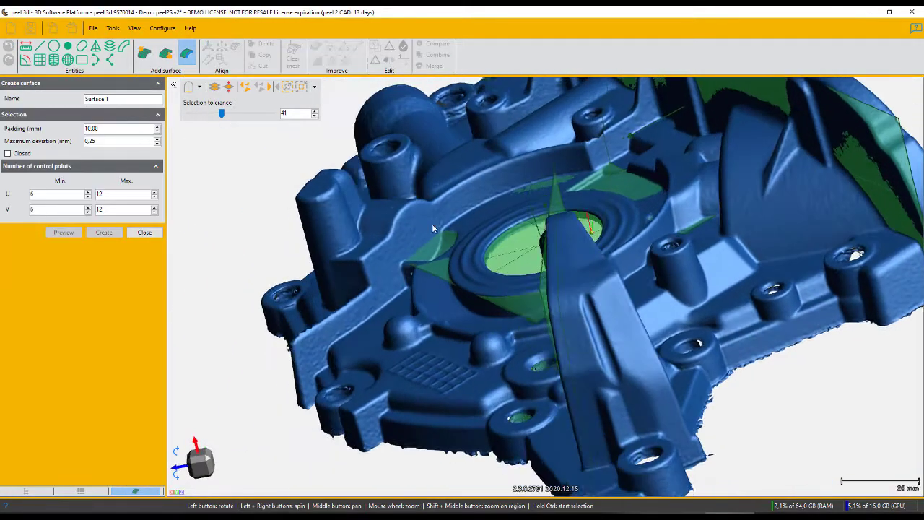
pyautogui.scroll(-3)
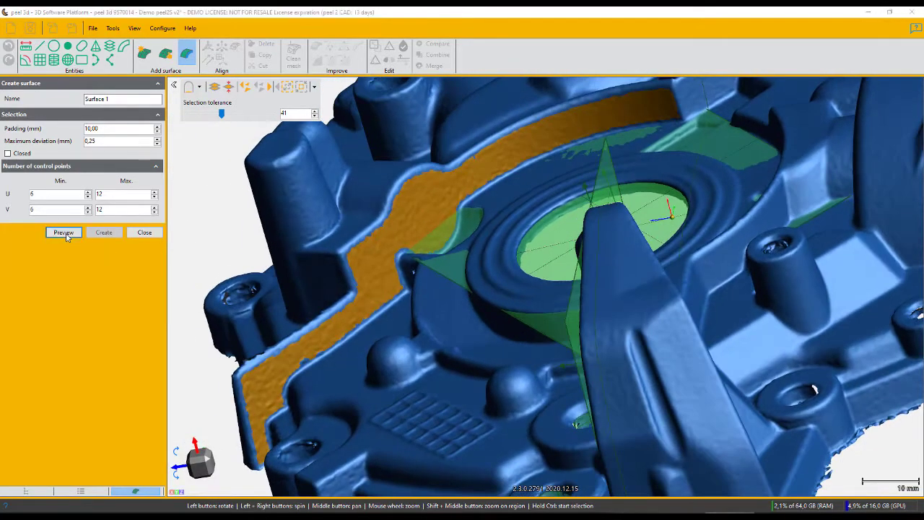
pyautogui.click(64, 233)
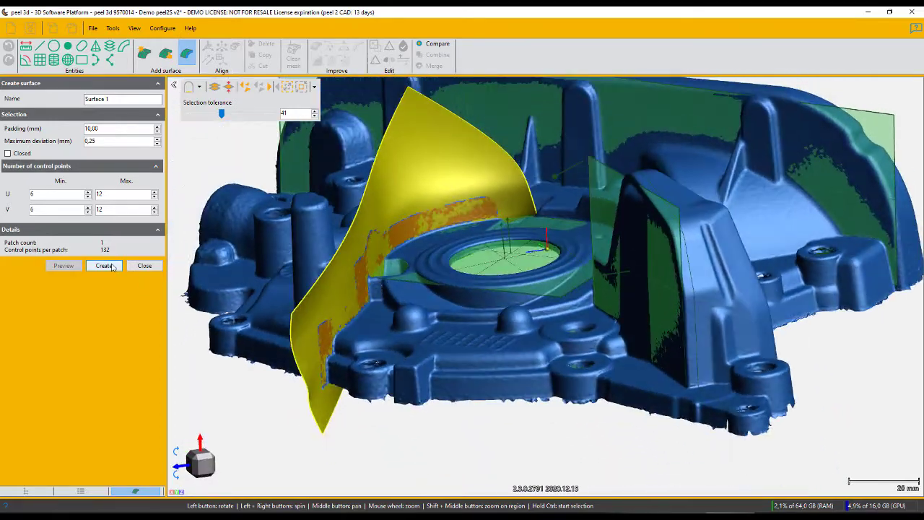
pyautogui.click(103, 265)
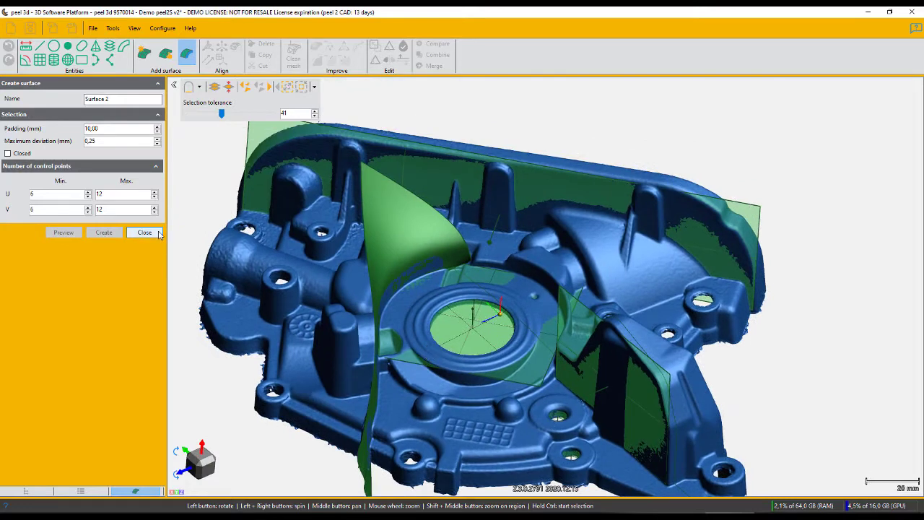
pyautogui.click(144, 232)
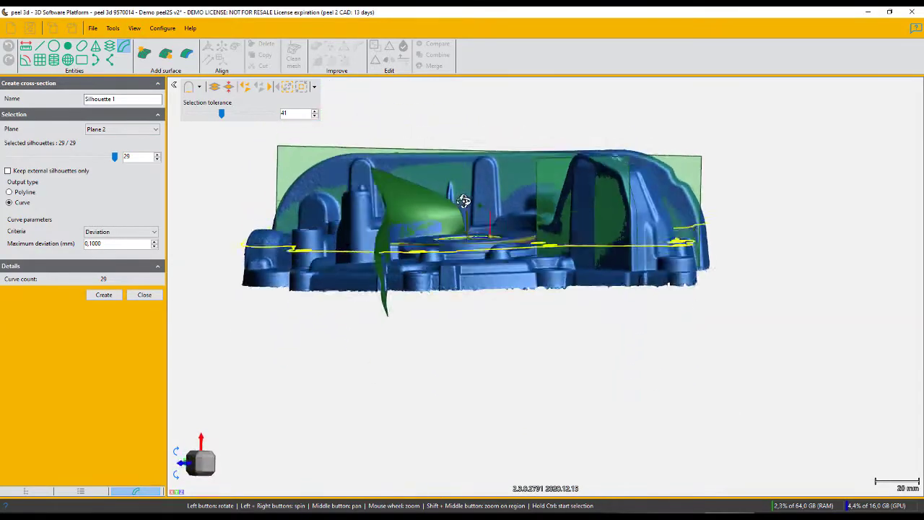
# Step: Orbit the view to inspect the silhouette curves projected onto Plane 2
pyautogui.moveTo(464, 200); pyautogui.dragTo(469, 238)
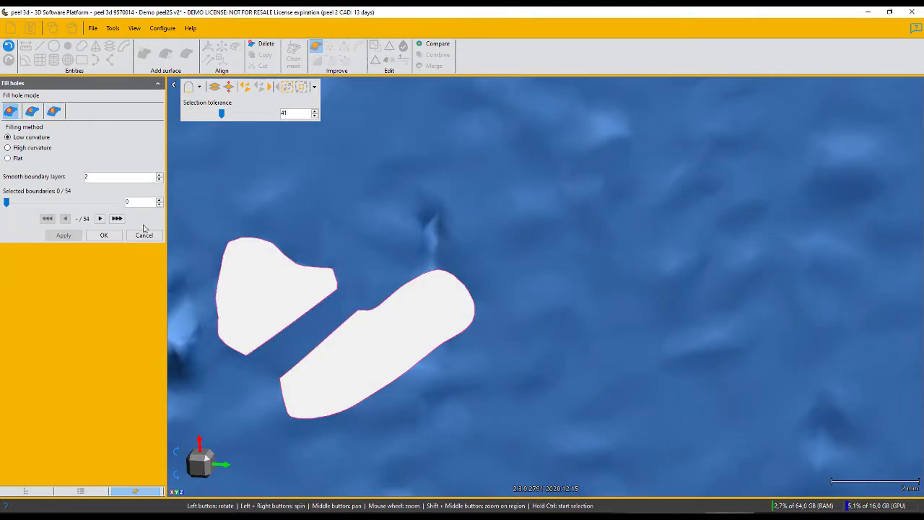
# Step: Fill the mesh holes with Low curvature and dismiss the no-triangles message
pyautogui.click(63, 235)
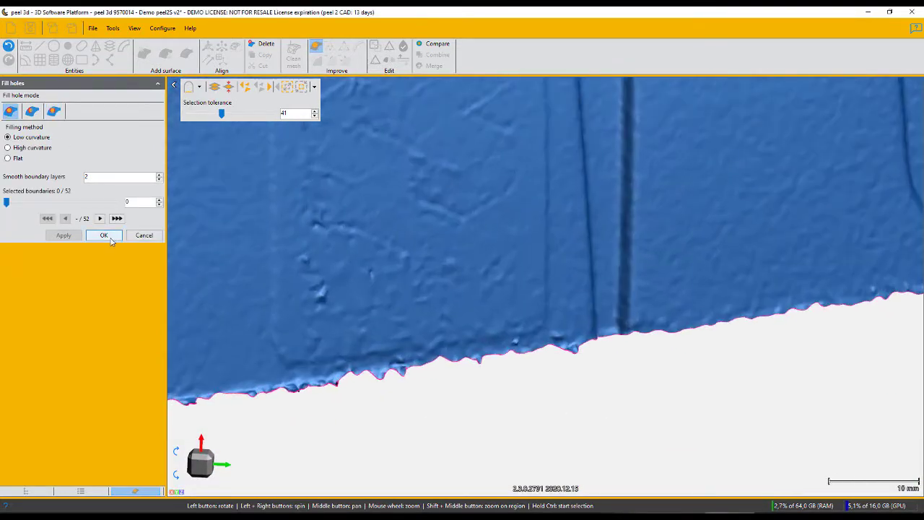
pyautogui.click(103, 235)
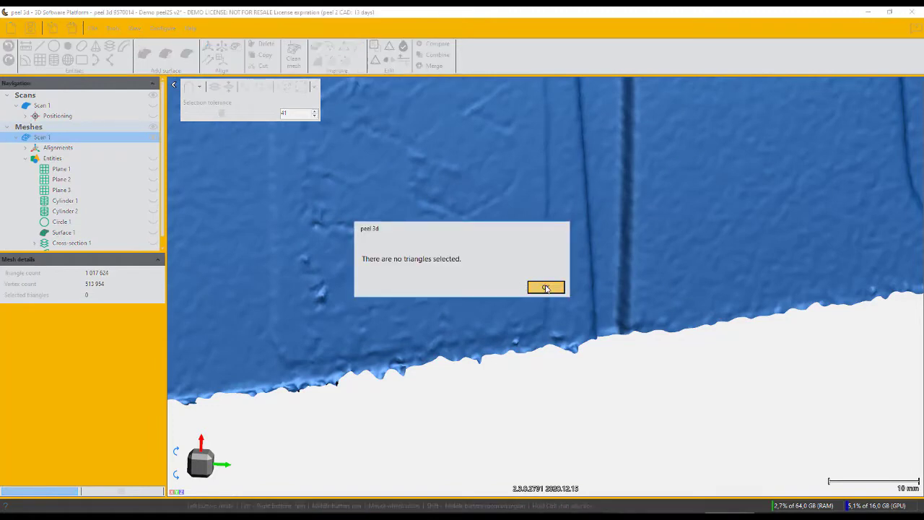
pyautogui.click(545, 287)
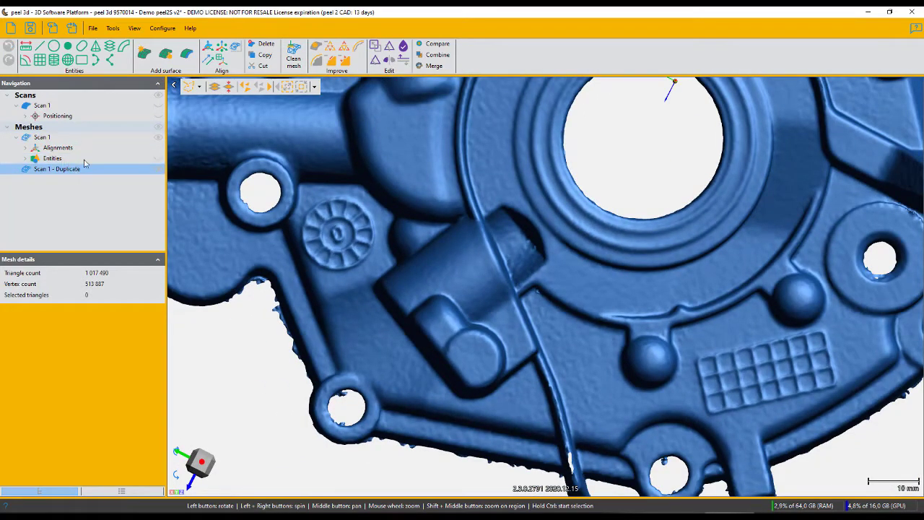
# Step: Trim Scan 1 - Duplicate to the tall boss using Similar curvature selection, smoothing its boundary
pyautogui.click(201, 86)
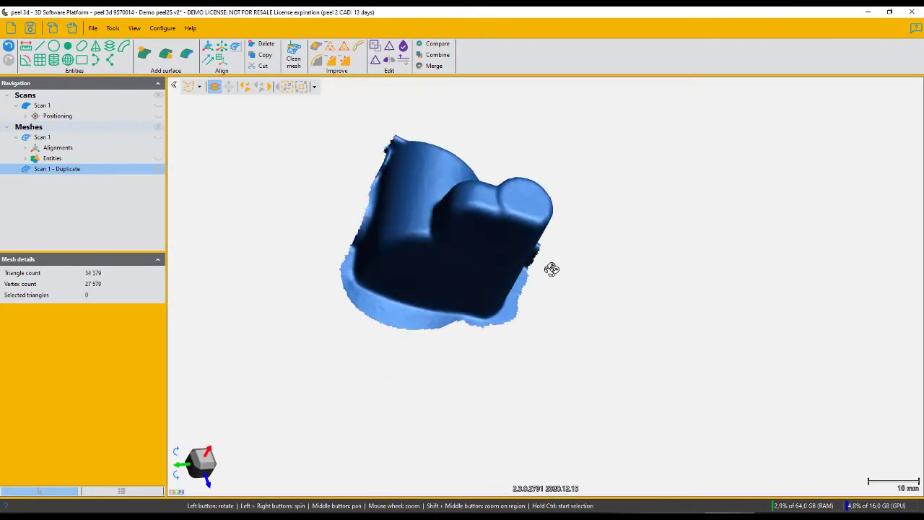
pyautogui.click(198, 86)
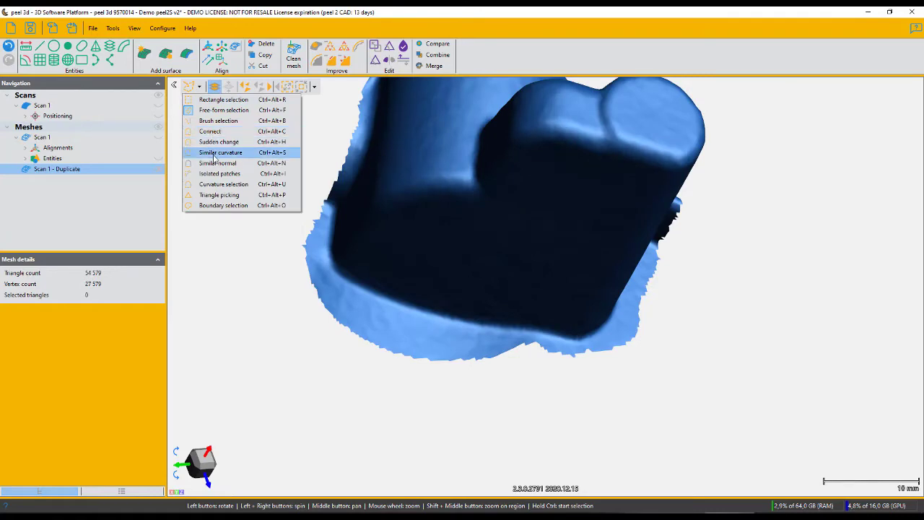
pyautogui.click(220, 152)
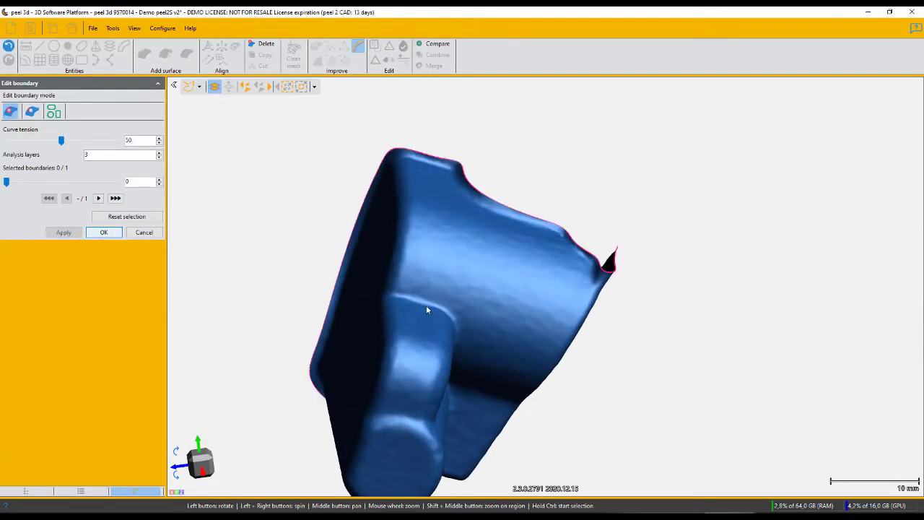
pyautogui.click(103, 232)
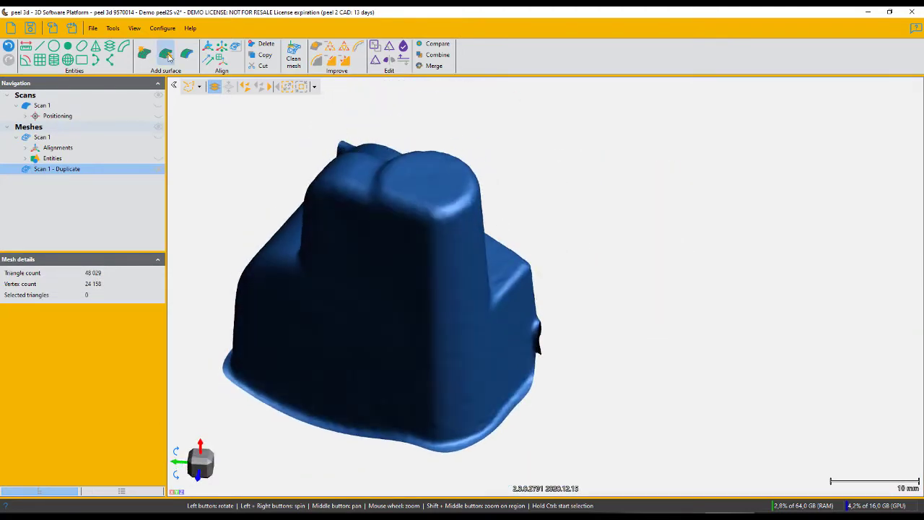
# Step: Create an Auto surface over the trimmed boss with default patch and control point settings
pyautogui.click(144, 54)
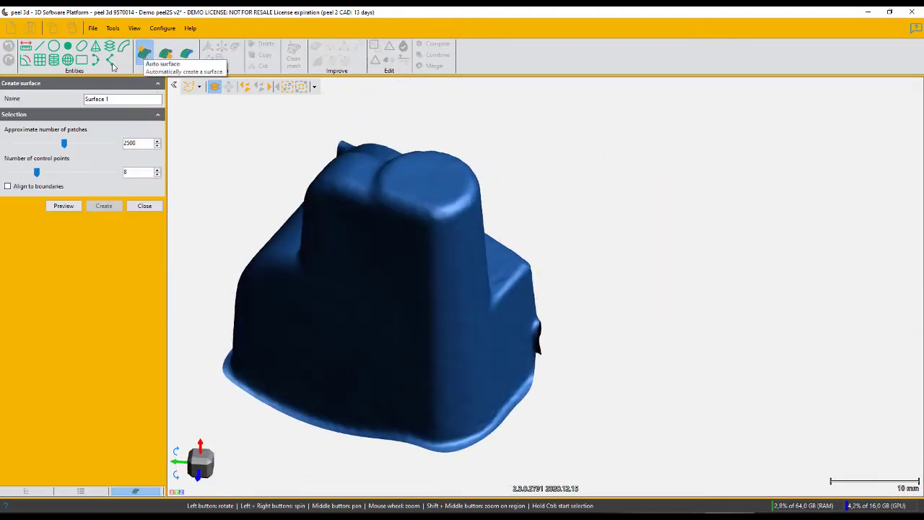
pyautogui.click(63, 205)
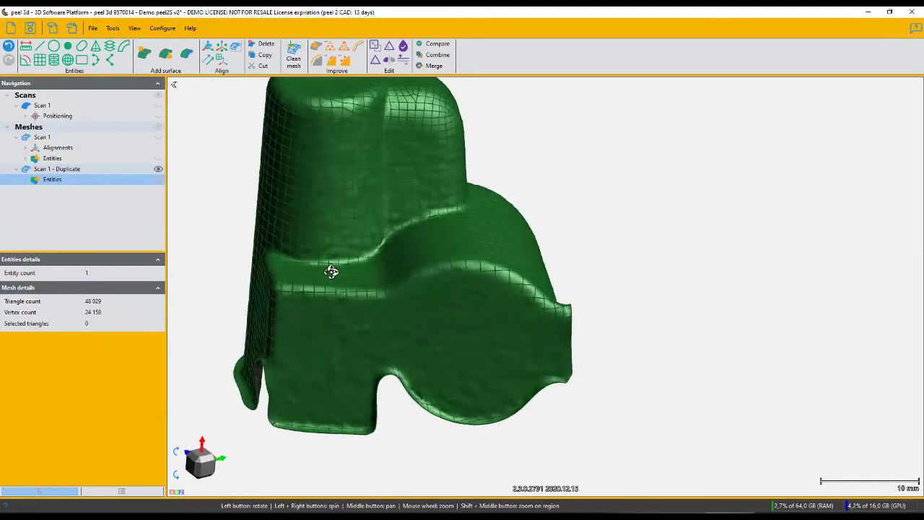
# Step: Select Scan 1 under Meshes and hide the Scan 1 - Duplicate mesh
pyautogui.moveTo(331, 271); pyautogui.dragTo(488, 243)
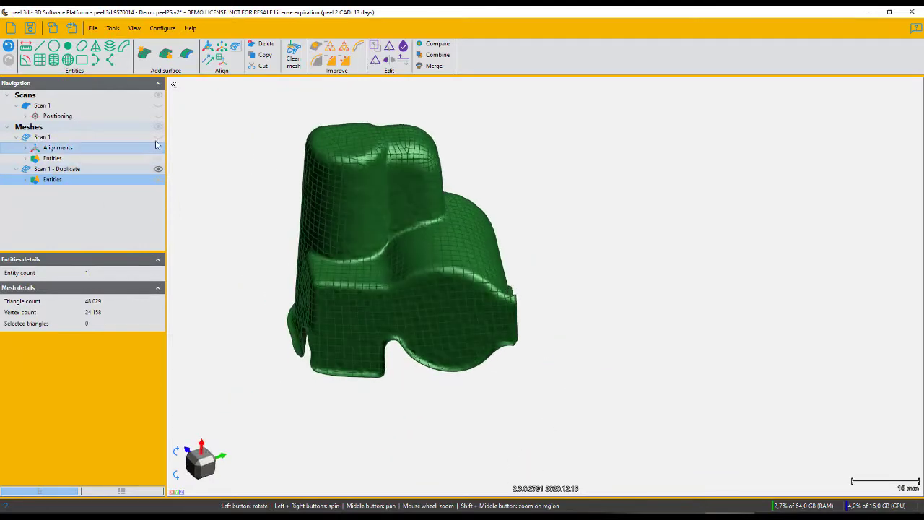
pyautogui.click(42, 137)
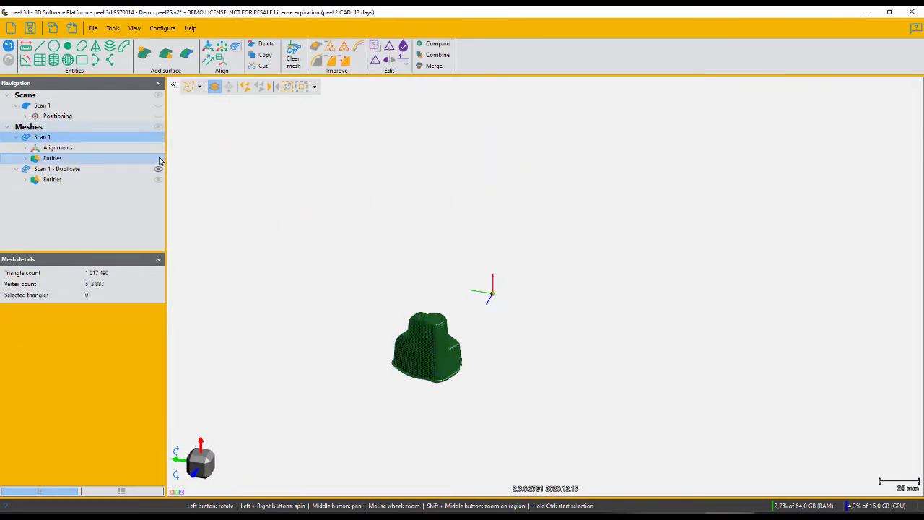
pyautogui.click(52, 158)
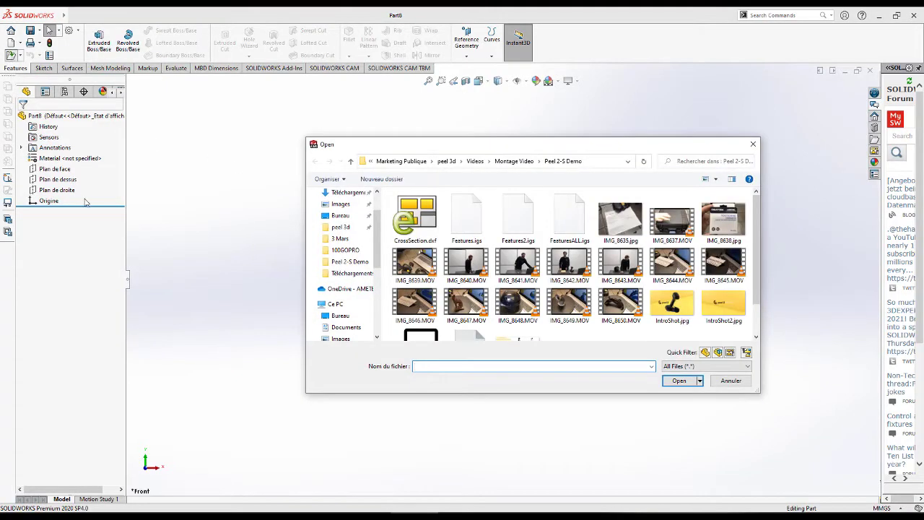
# Step: Open the scanned mesh part file in SolidWorks
pyautogui.scroll(-3)
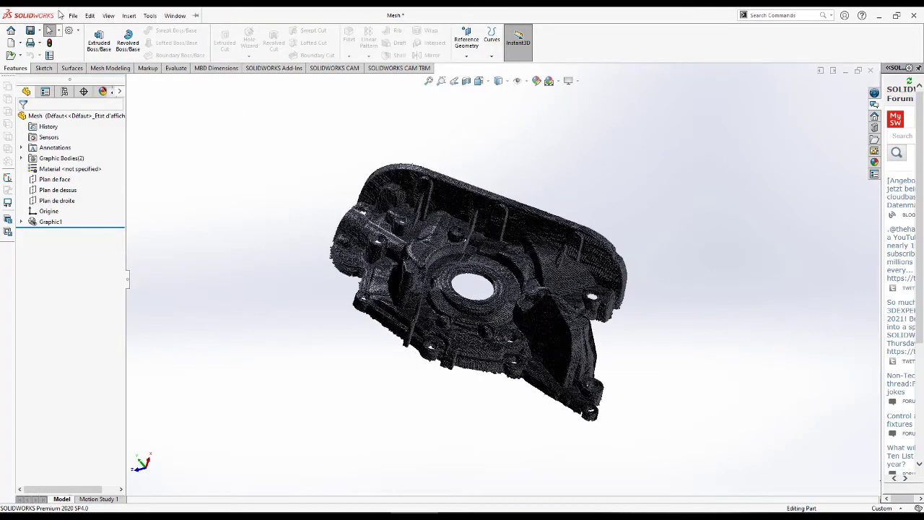
pyautogui.click(128, 15)
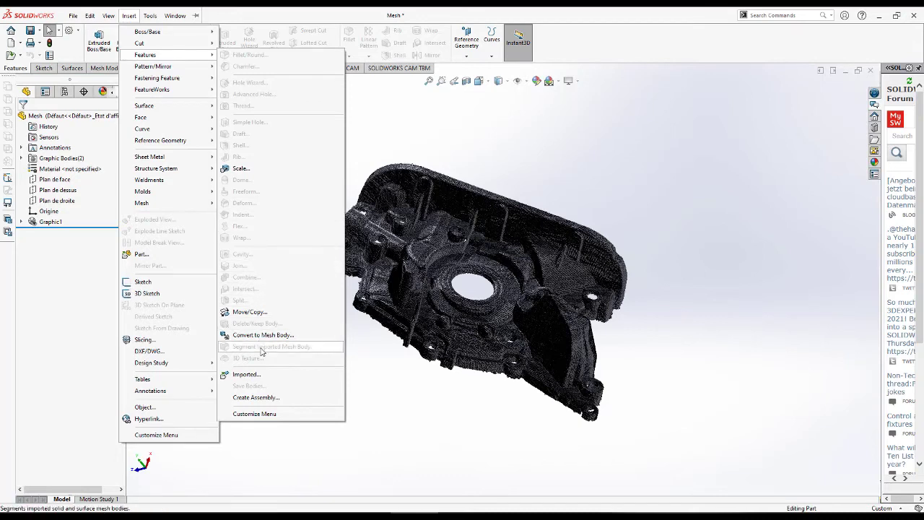
# Step: Import FeaturesALL.igs through Insert > Features > Imported with All Files shown
pyautogui.click(246, 374)
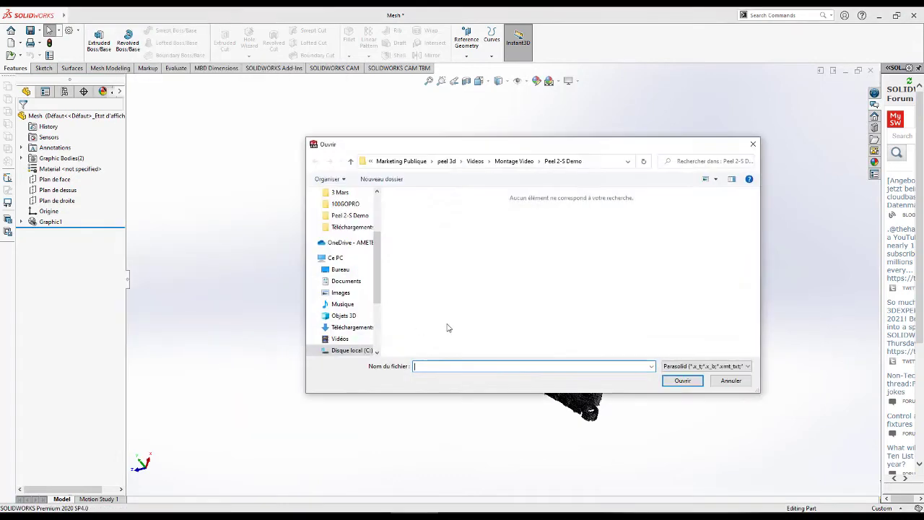
pyautogui.click(746, 366)
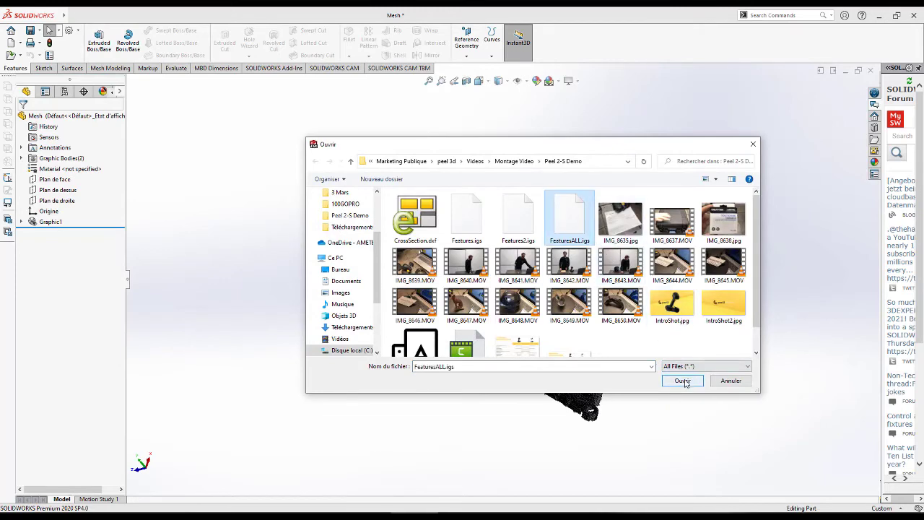
pyautogui.click(681, 380)
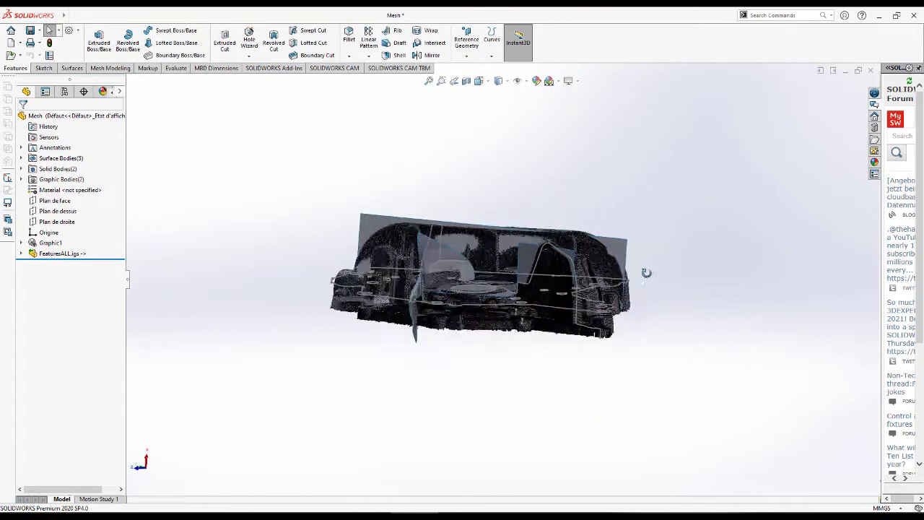
# Step: Hide the Graphic1 mesh body from the FeatureManager tree
pyautogui.rightClick(51, 243)
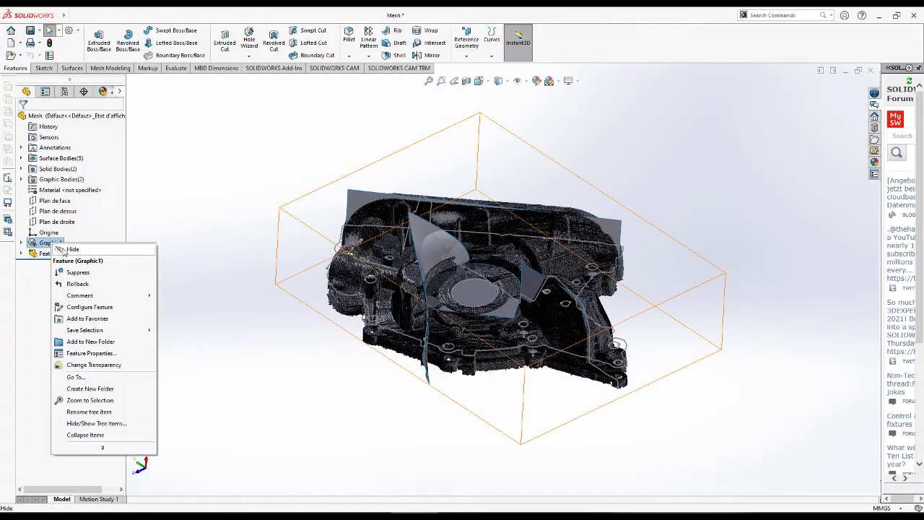
pyautogui.click(70, 249)
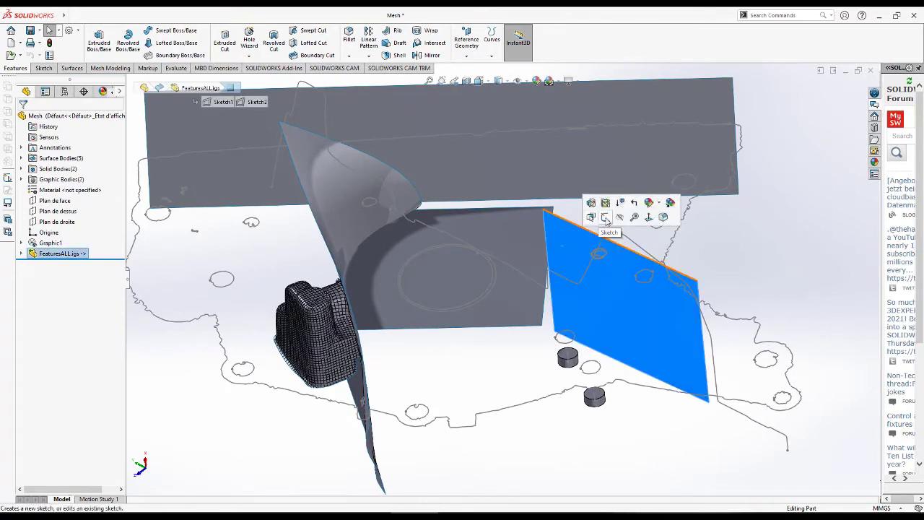
# Step: Sketch the section outline on the imported plane, close its corners, and add 10 mm fillets
pyautogui.click(605, 217)
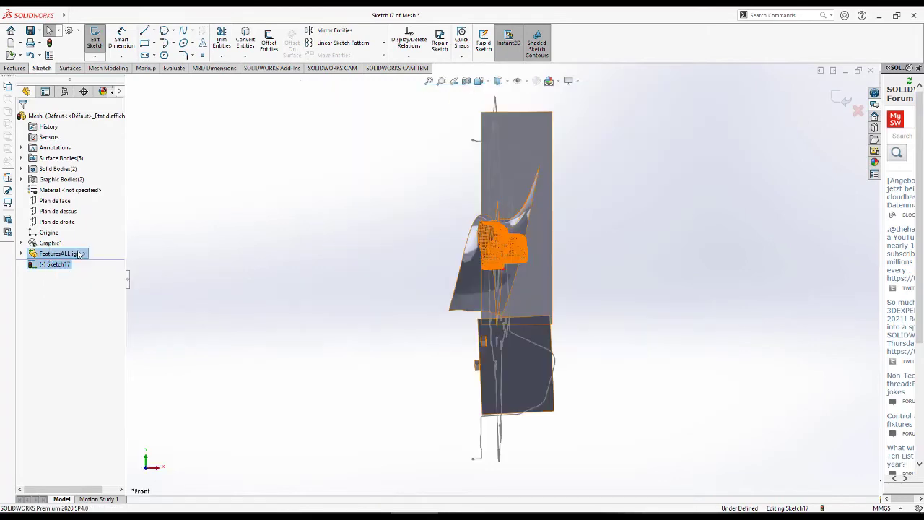
pyautogui.rightClick(58, 254)
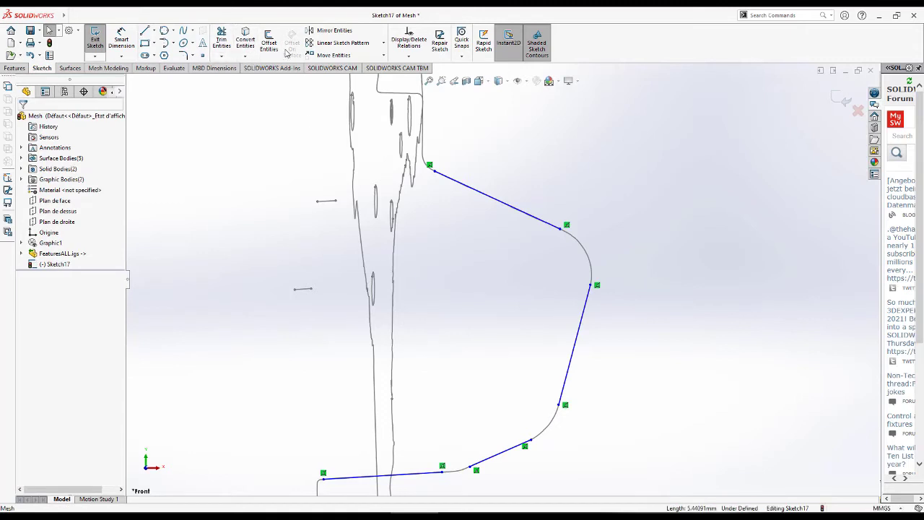
pyautogui.click(221, 37)
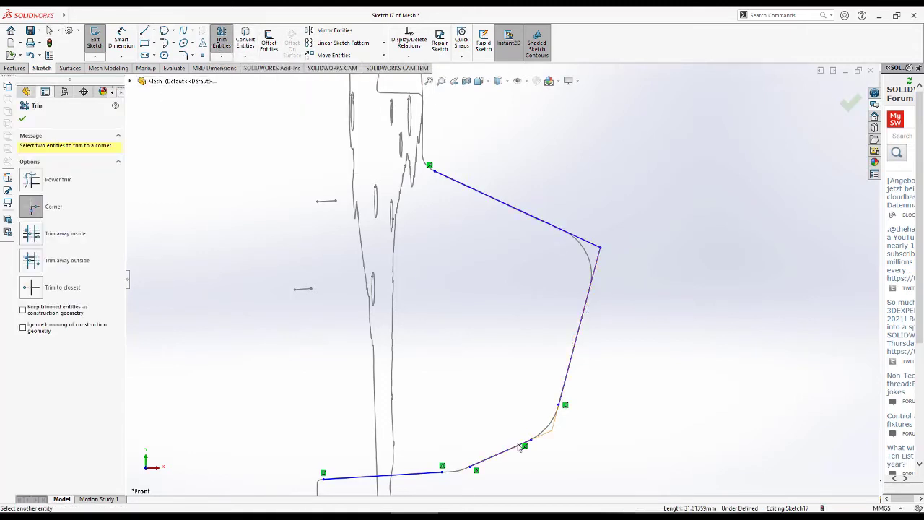
pyautogui.click(523, 446)
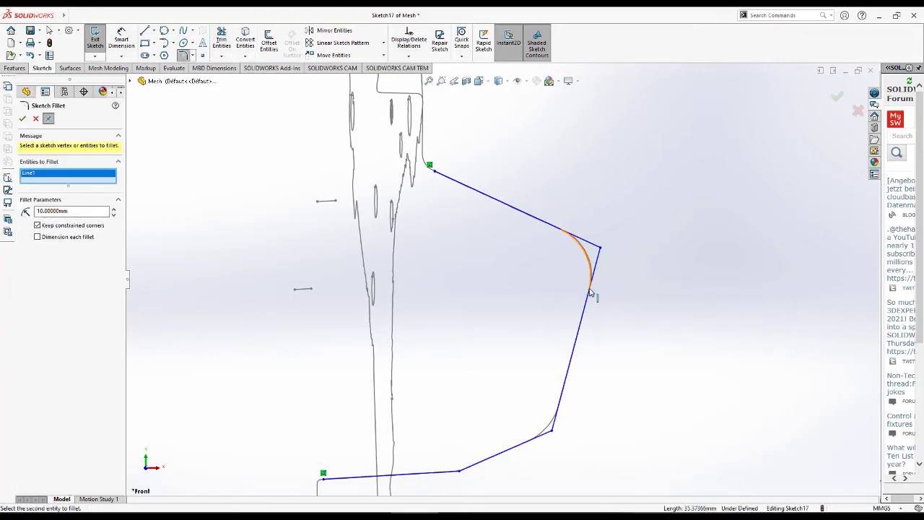
pyautogui.click(585, 260)
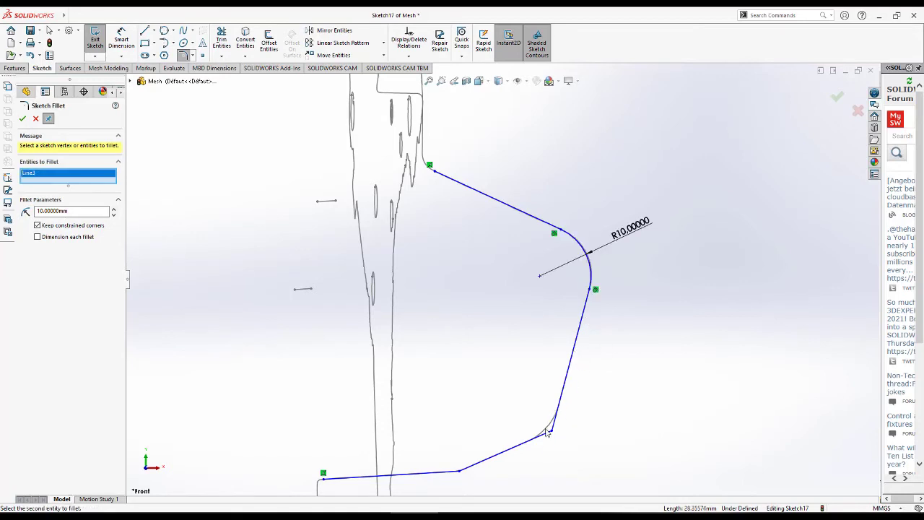
pyautogui.click(549, 429)
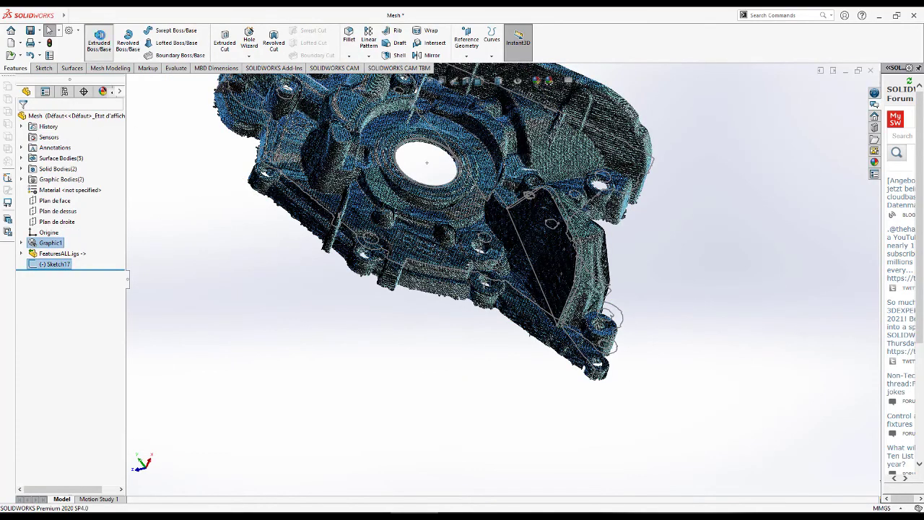
# Step: Extrude the filleted sketch Blind 10 mm into a solid block
pyautogui.click(99, 39)
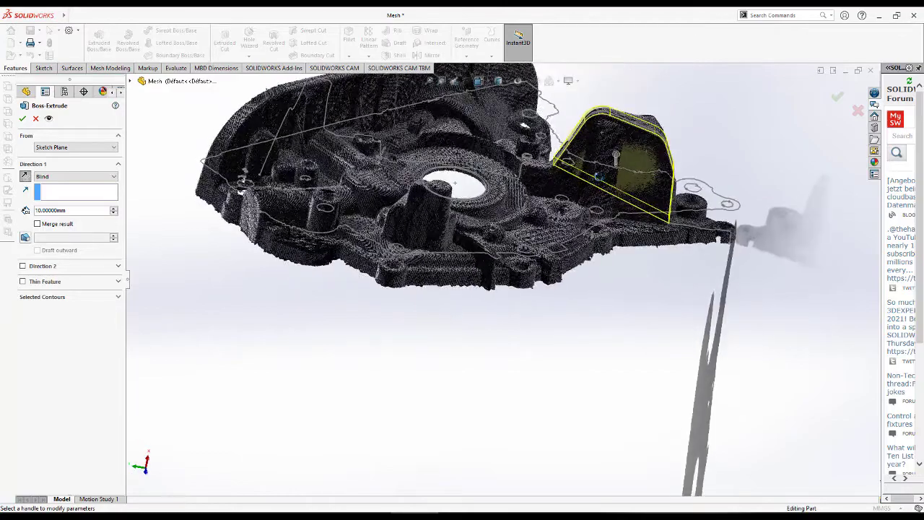
pyautogui.click(836, 97)
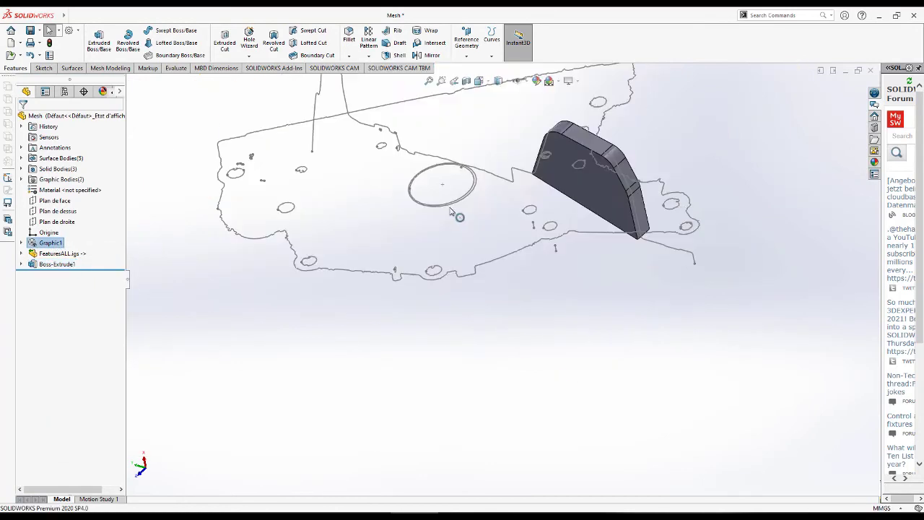
pyautogui.rightClick(51, 243)
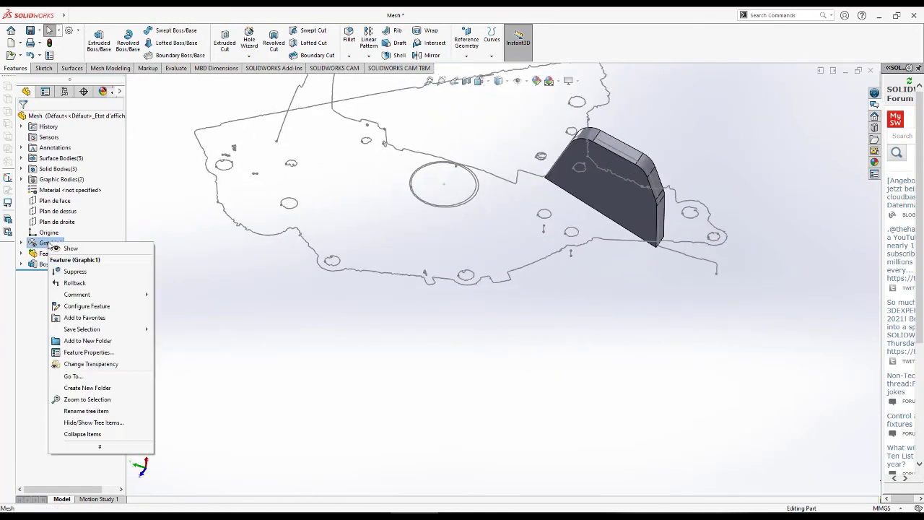